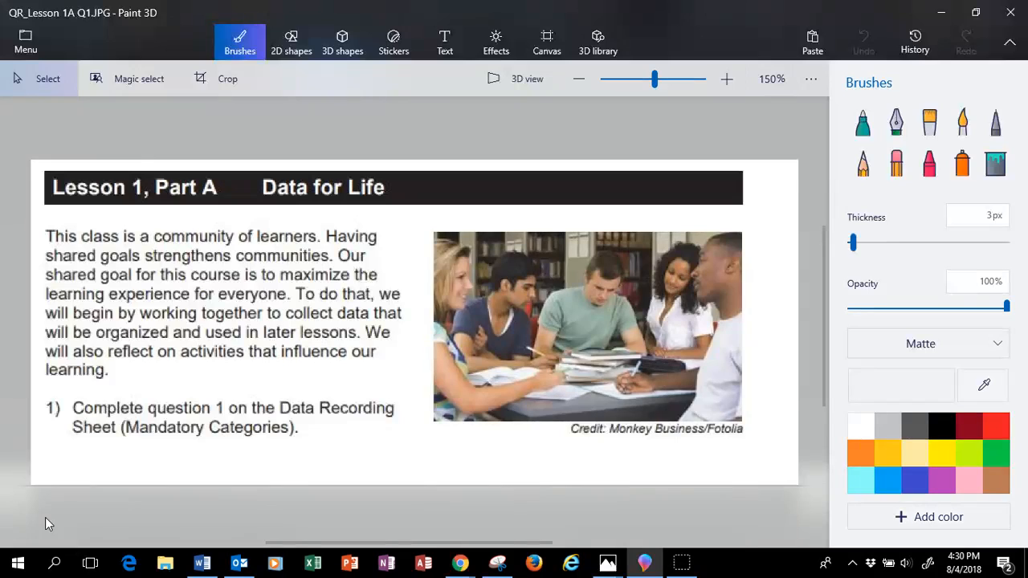
pyautogui.moveTo(32, 527)
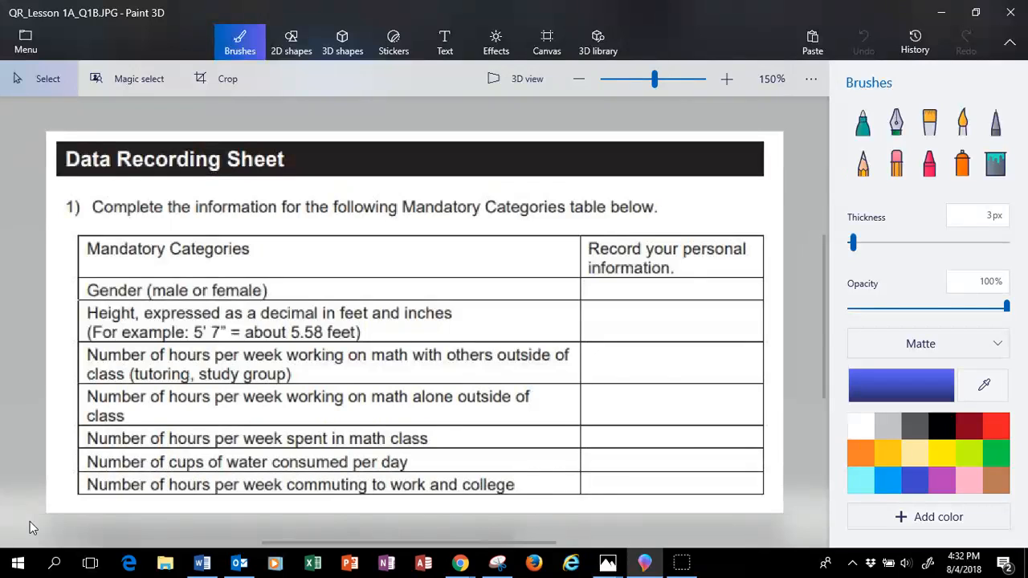
pyautogui.moveTo(249, 273); pyautogui.dragTo(534, 326)
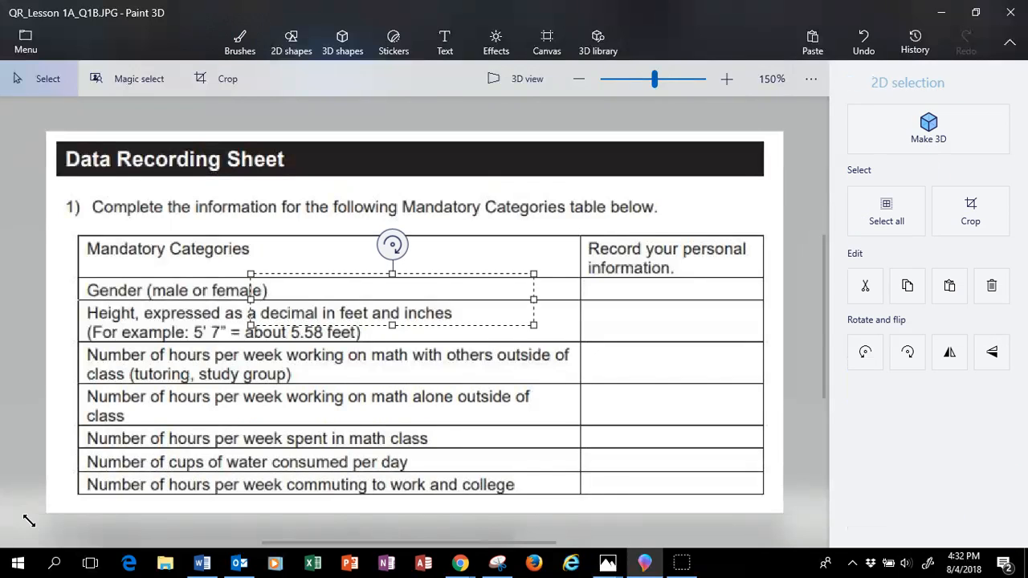
pyautogui.click(240, 41)
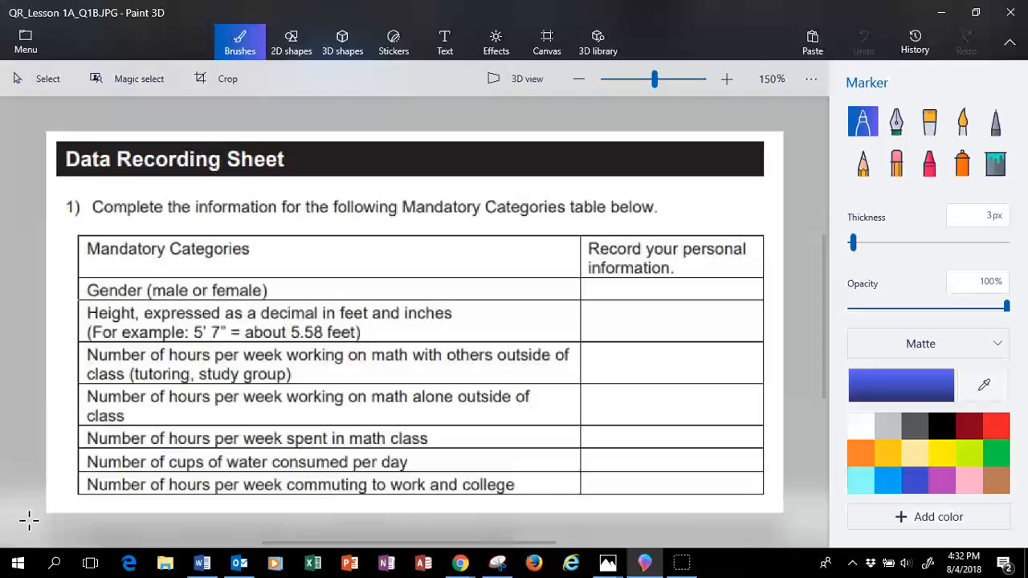
pyautogui.moveTo(346, 333); pyautogui.dragTo(450, 309)
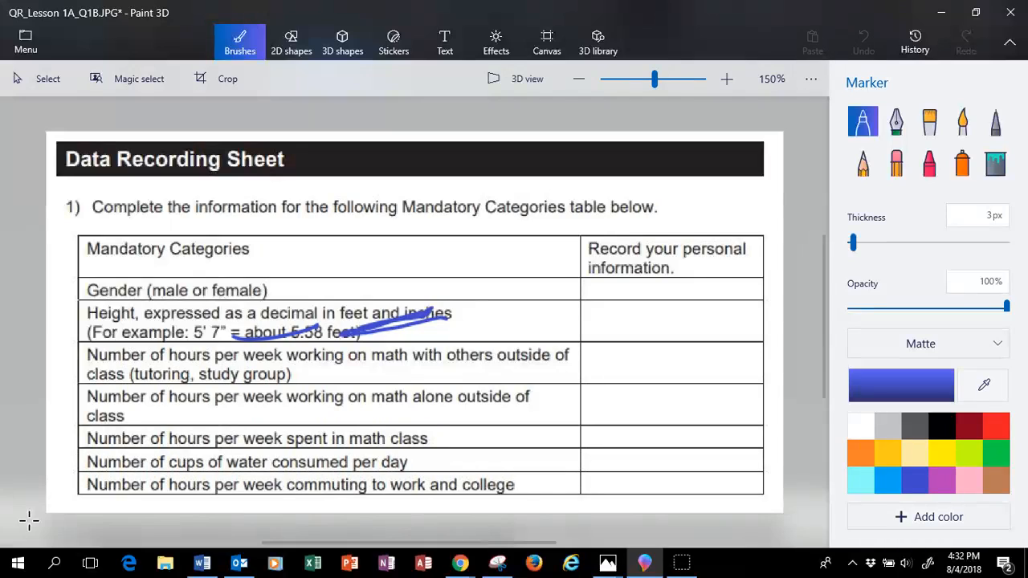
pyautogui.moveTo(233, 321); pyautogui.dragTo(337, 289)
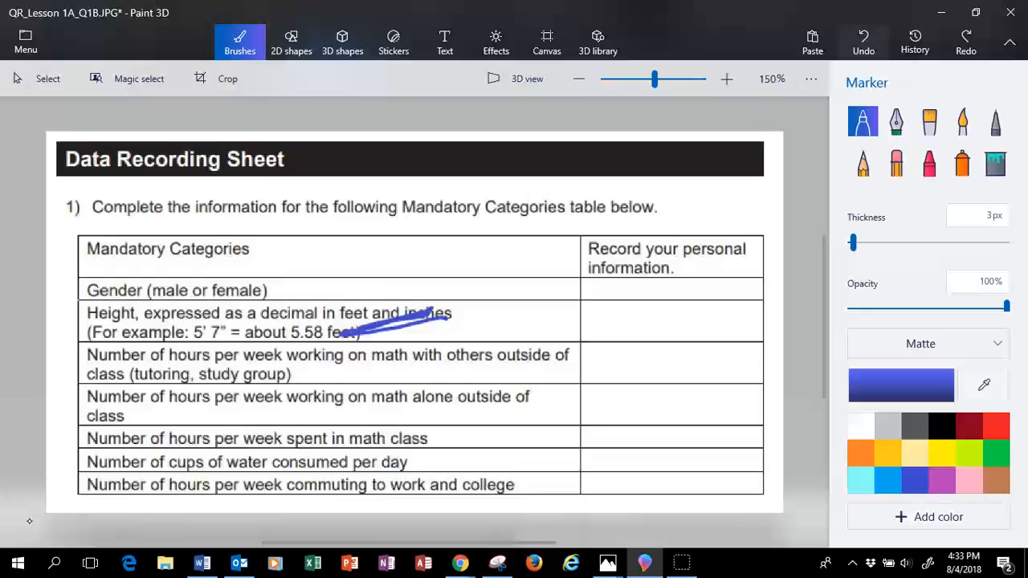
pyautogui.click(863, 42)
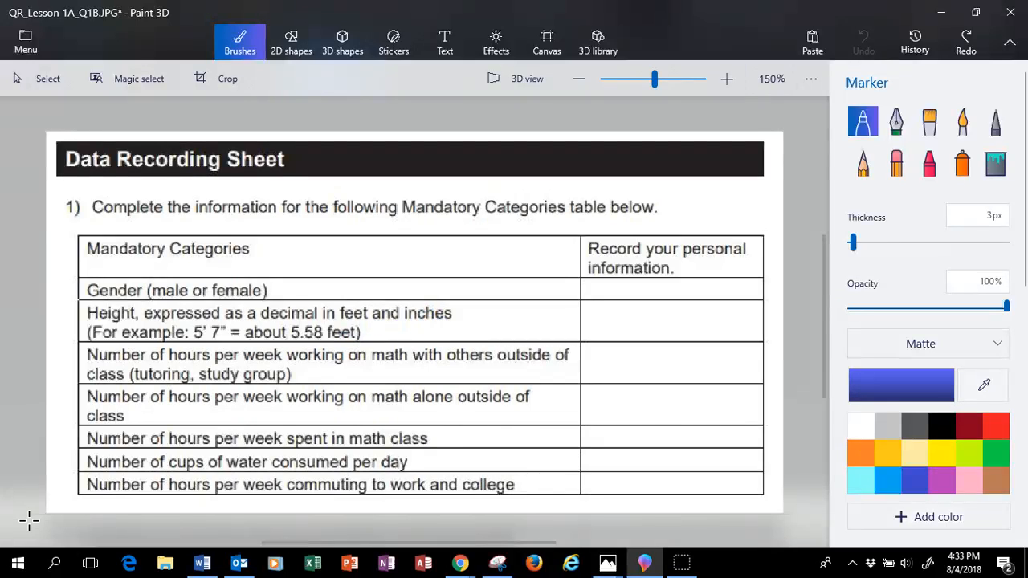
# - Circle 'feet' and 'inches' and write 7/12 = 5 in the Height row
pyautogui.moveTo(253, 326); pyautogui.dragTo(321, 328)
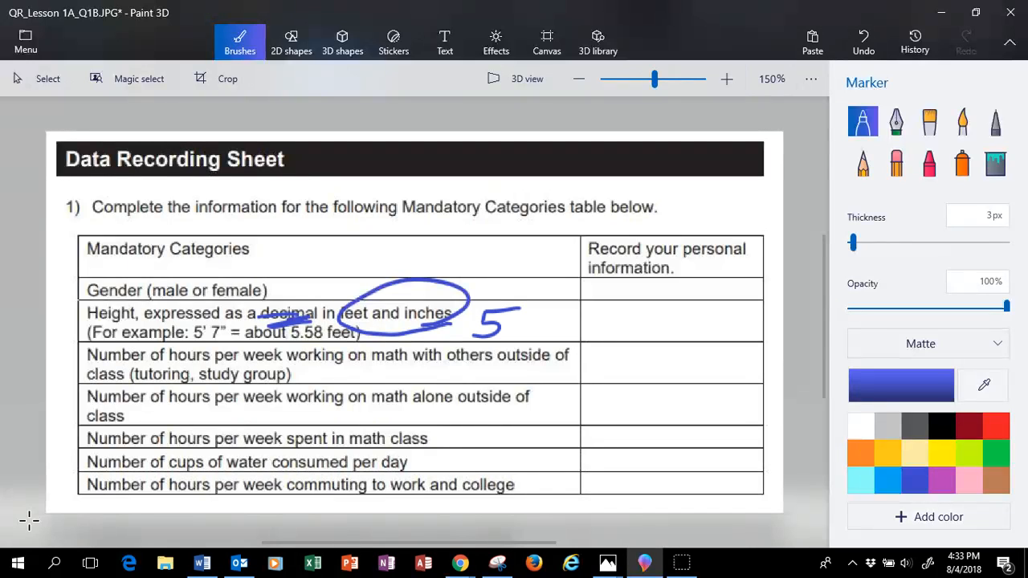
pyautogui.moveTo(526, 309); pyautogui.dragTo(558, 330)
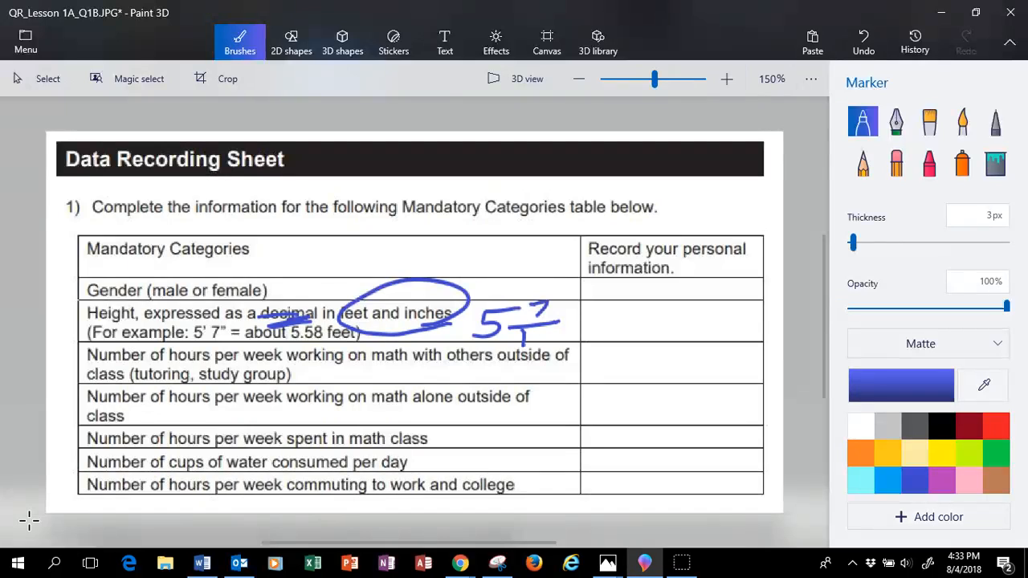
pyautogui.moveTo(521, 325); pyautogui.dragTo(539, 341)
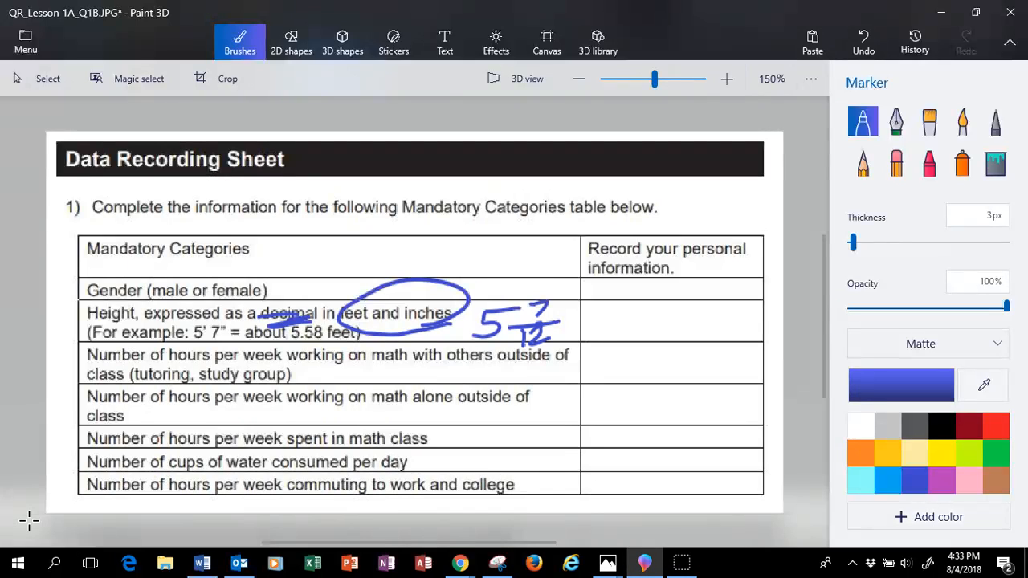
pyautogui.moveTo(554, 325); pyautogui.dragTo(586, 321)
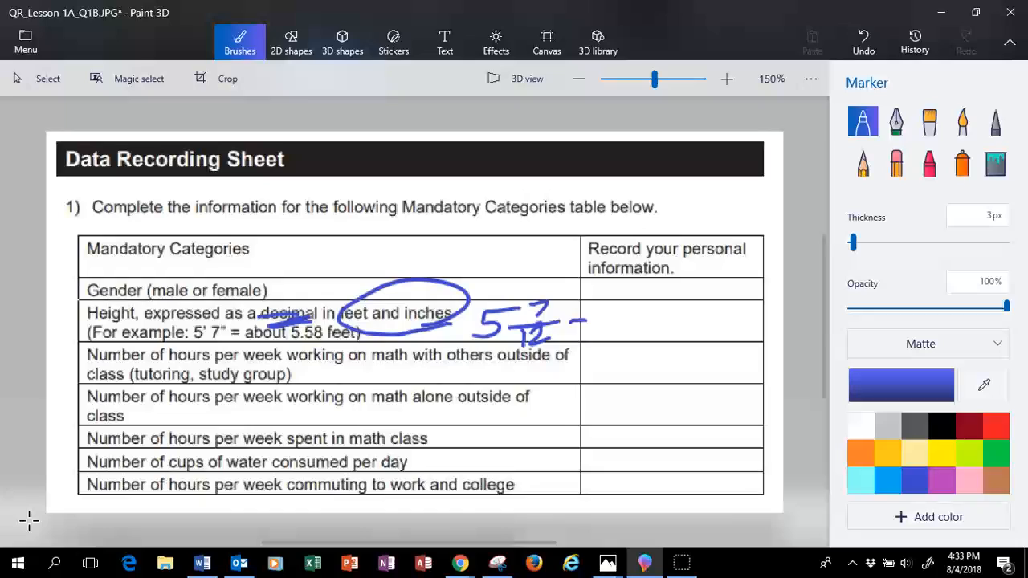
pyautogui.moveTo(576, 326); pyautogui.dragTo(595, 331)
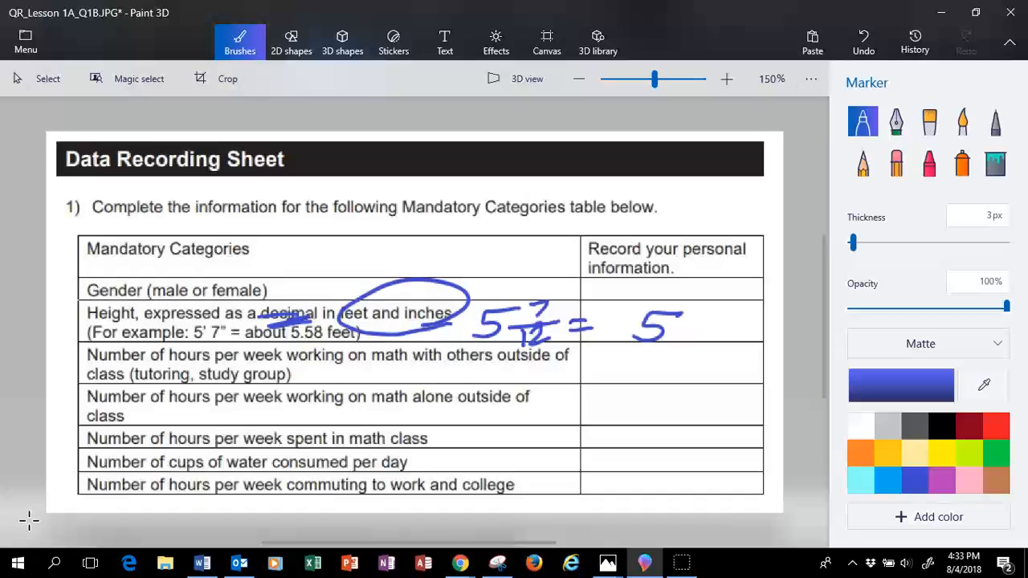
# - Finish the decimal 5.58, then underline 'hours' and 'per week' in the lower rows
pyautogui.click(675, 330)
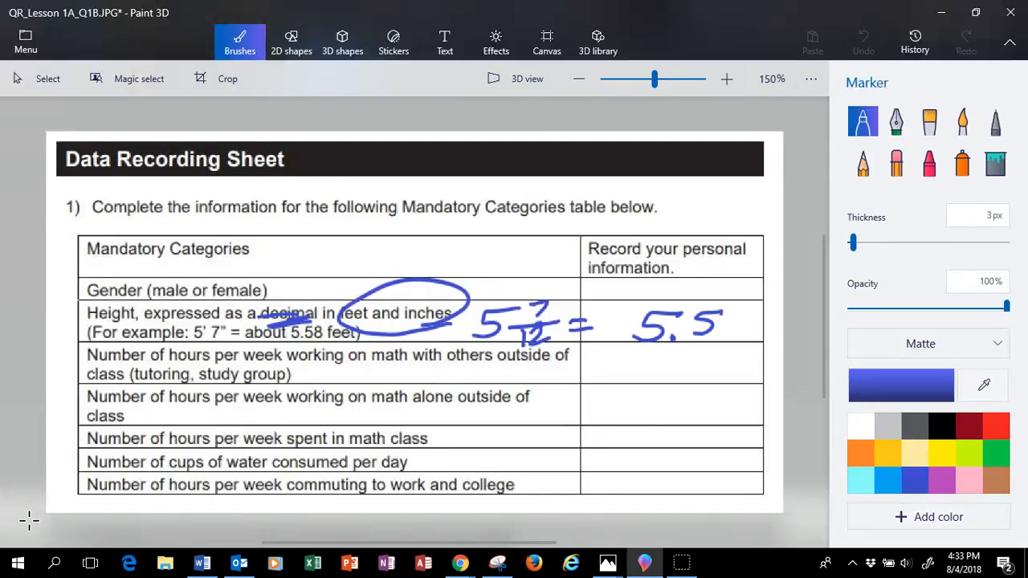
pyautogui.moveTo(727, 326); pyautogui.dragTo(743, 321)
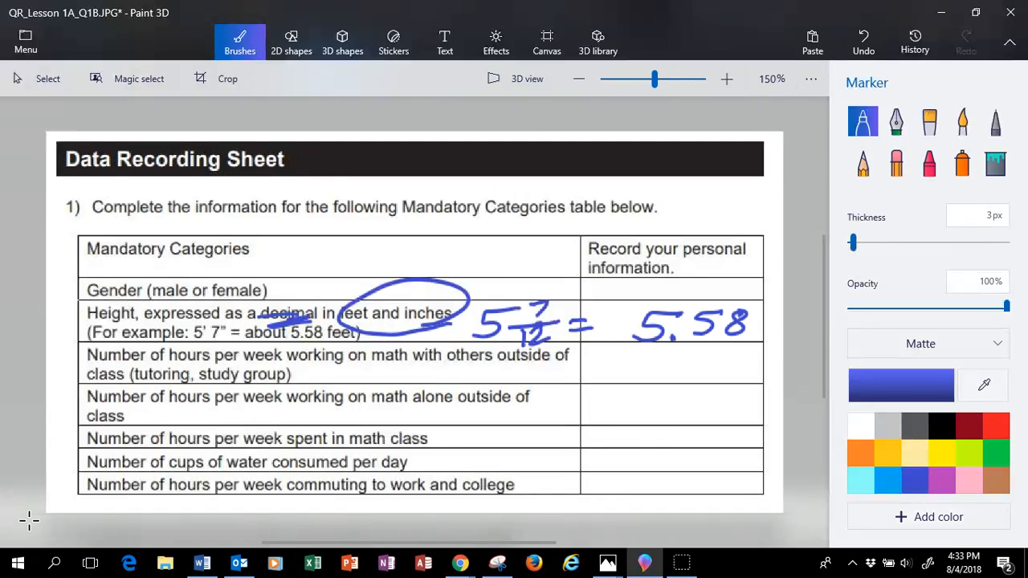
pyautogui.moveTo(751, 309); pyautogui.dragTo(759, 333)
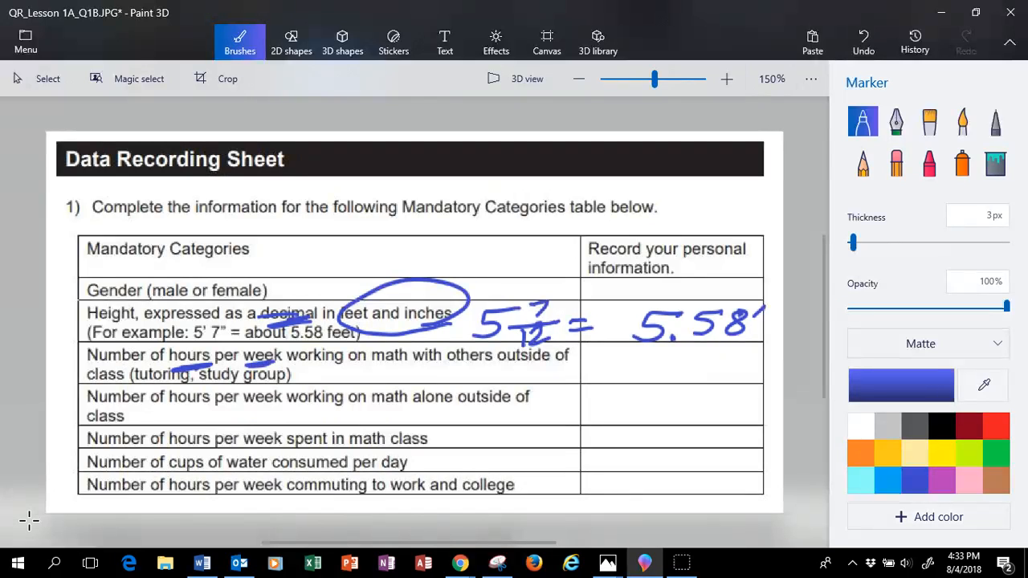
pyautogui.moveTo(165, 411); pyautogui.dragTo(217, 410)
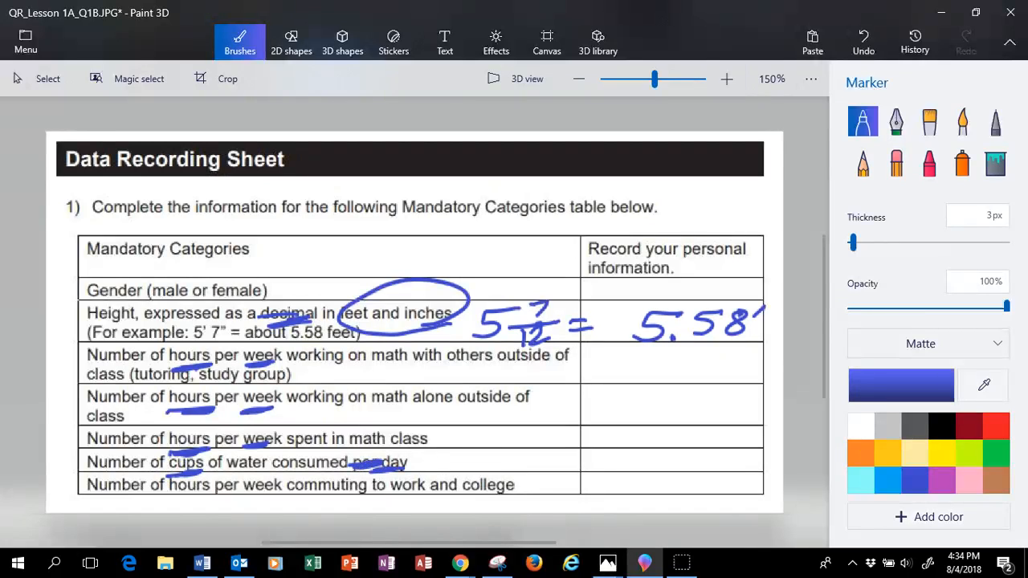
# - Write '8 ozs = 1 cup' in the answer column and underline the commuting row's words
pyautogui.moveTo(514, 438); pyautogui.dragTo(530, 466)
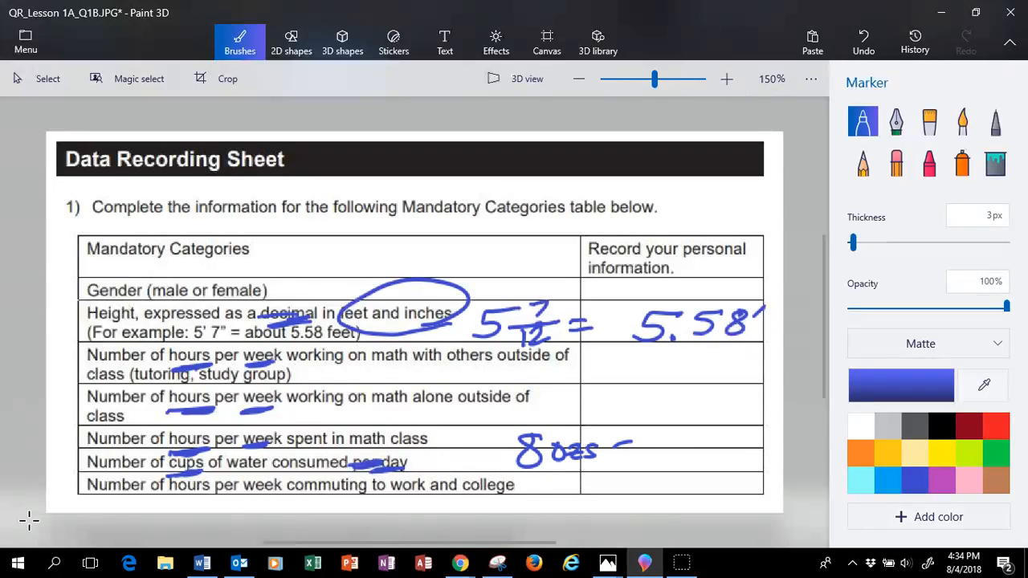
pyautogui.moveTo(618, 450); pyautogui.dragTo(743, 437)
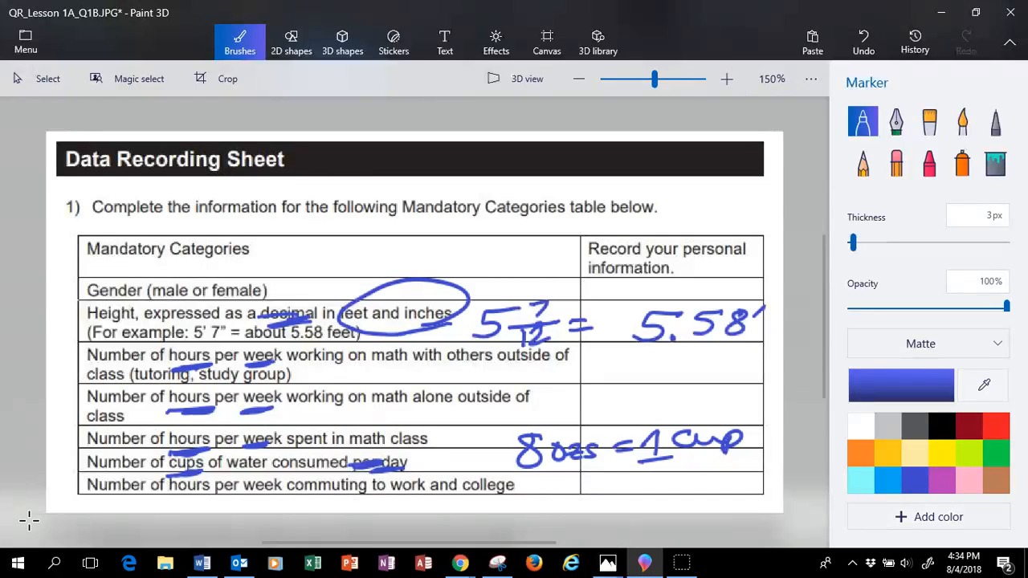
pyautogui.moveTo(169, 500); pyautogui.dragTo(273, 500)
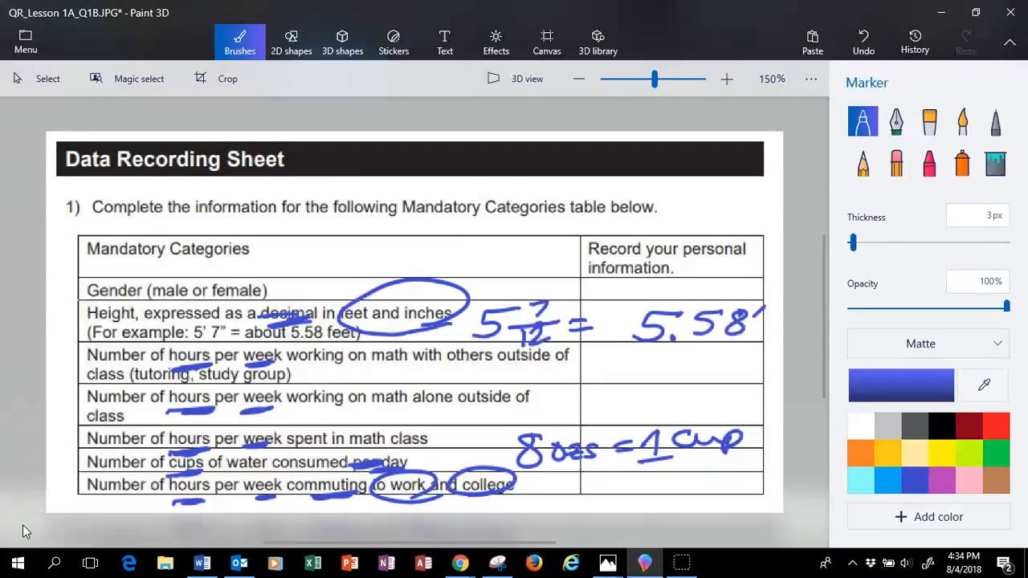
pyautogui.moveTo(30, 528)
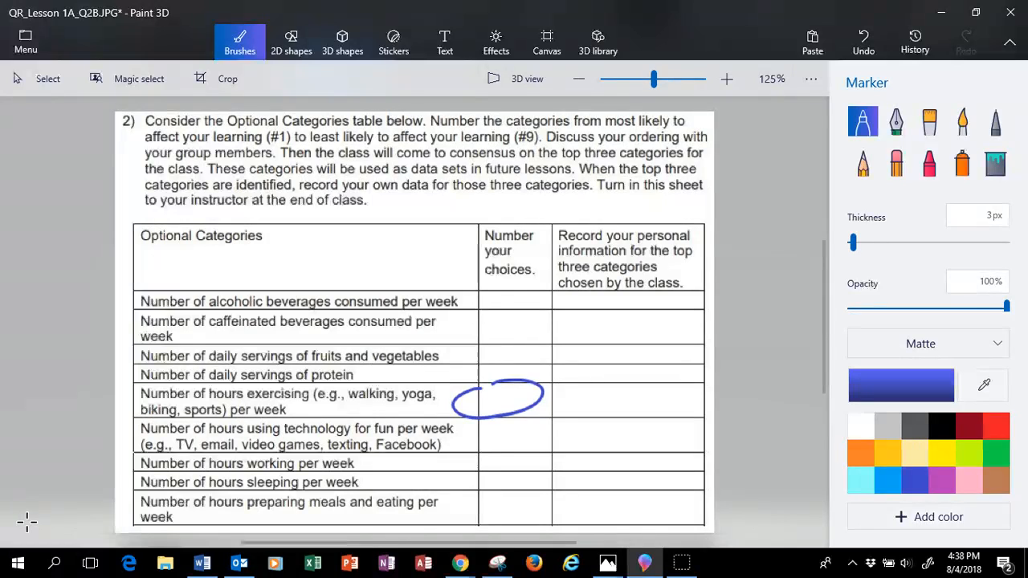
# - Circle the technology row's choice cell and mark the following row in blue
pyautogui.moveTo(225, 404); pyautogui.dragTo(293, 412)
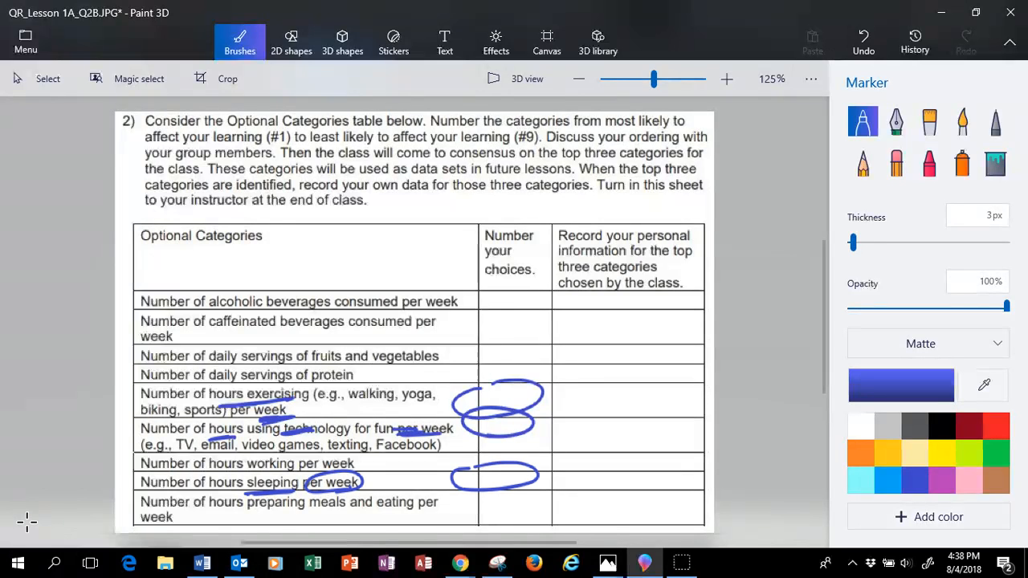
pyautogui.moveTo(454, 466); pyautogui.dragTo(530, 466)
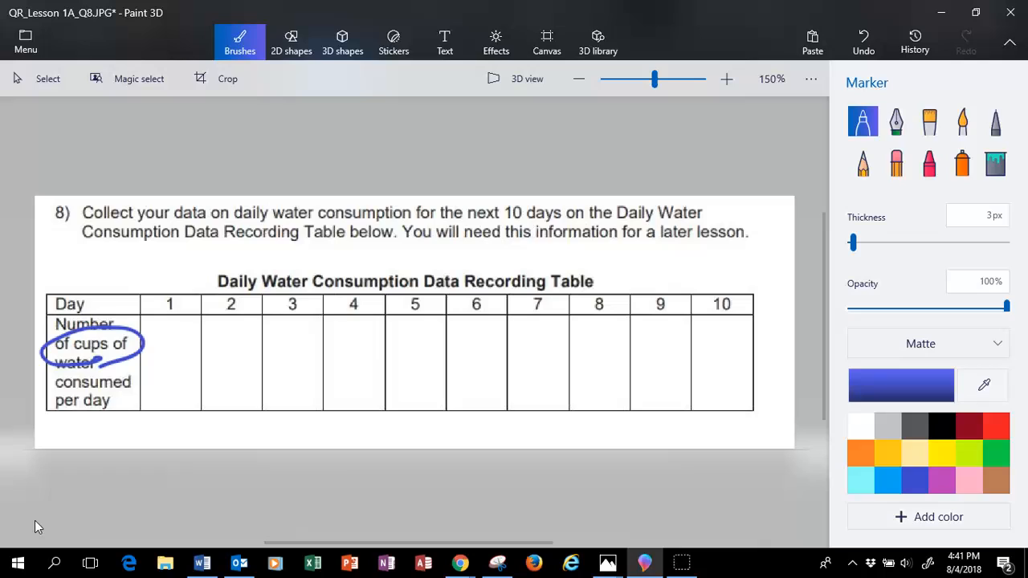
# - Underline 'per day', circle the day 1 and 10 headings, and write '1 cup = 8 ozs.'
pyautogui.moveTo(49, 420); pyautogui.dragTo(95, 416)
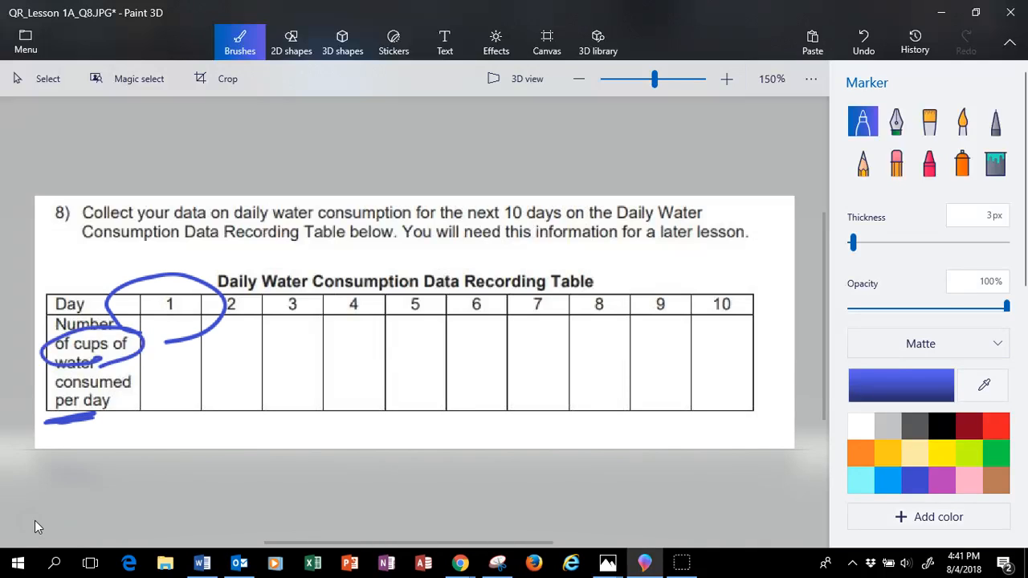
pyautogui.moveTo(691, 273); pyautogui.dragTo(739, 321)
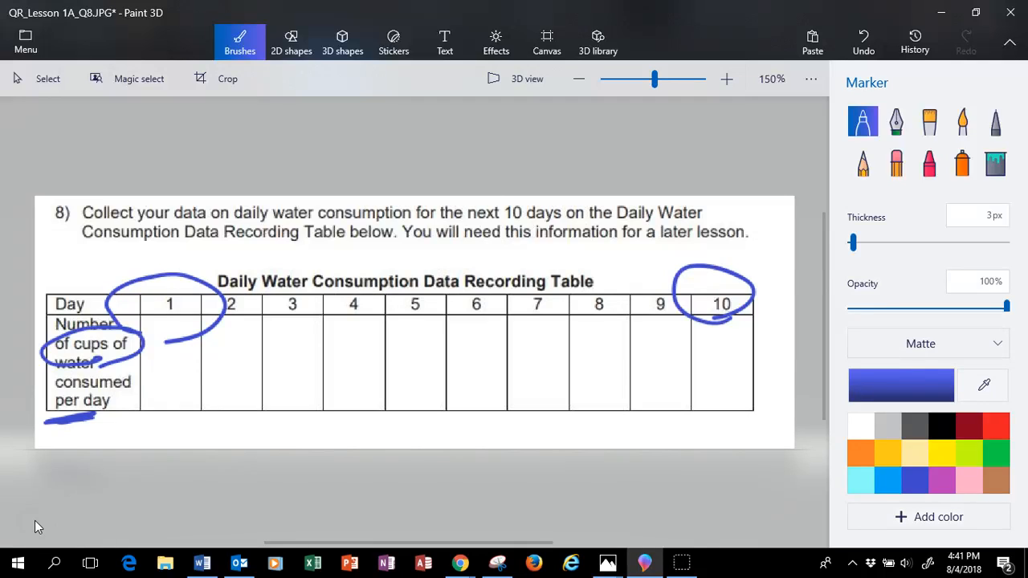
pyautogui.moveTo(327, 556)
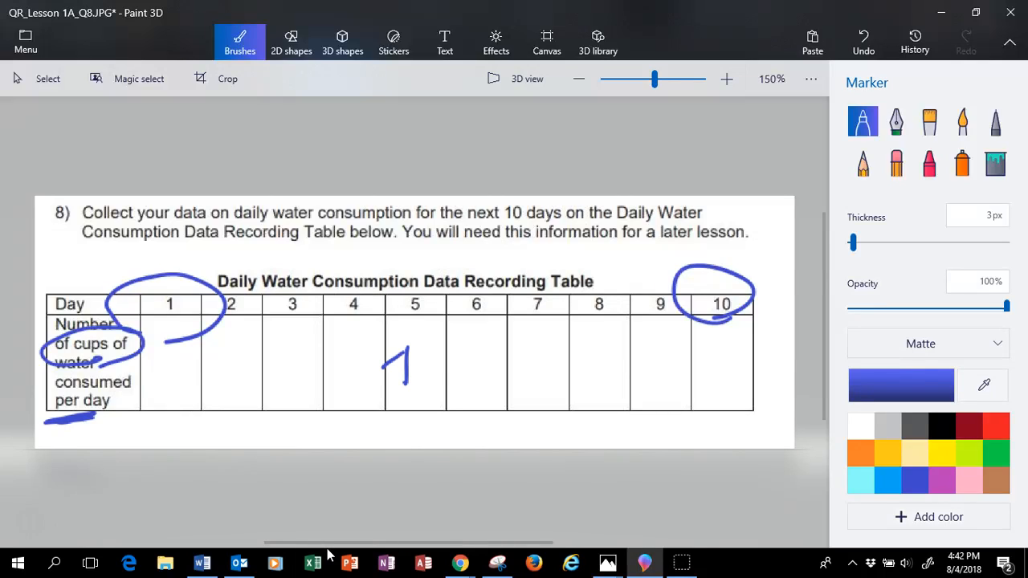
pyautogui.moveTo(434, 369); pyautogui.dragTo(562, 370)
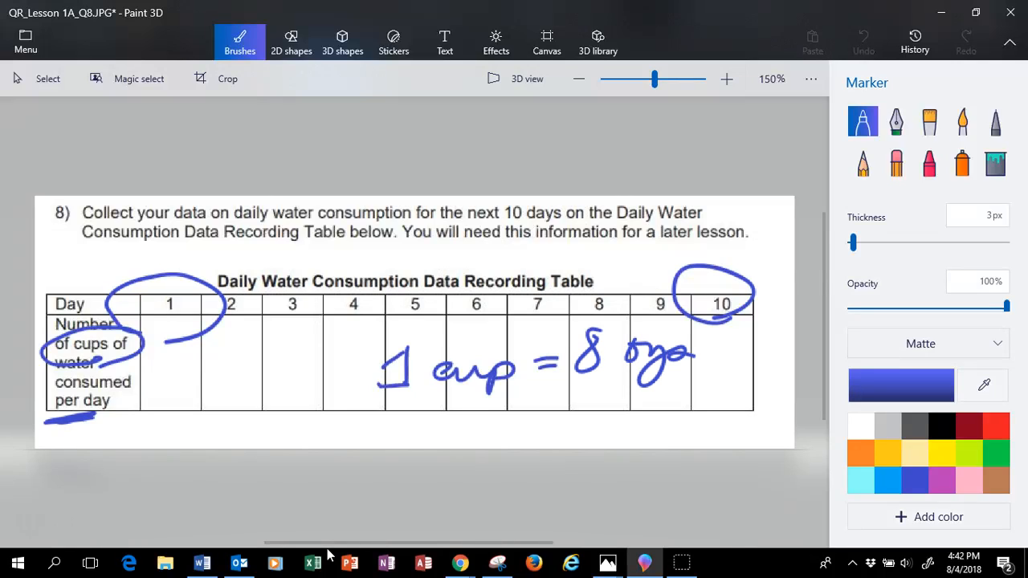
pyautogui.click(703, 357)
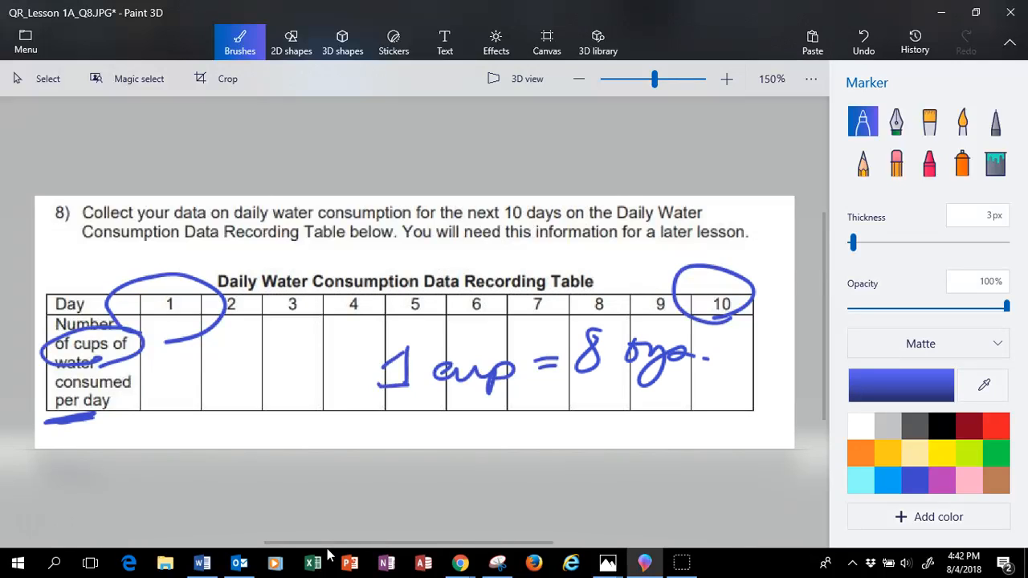